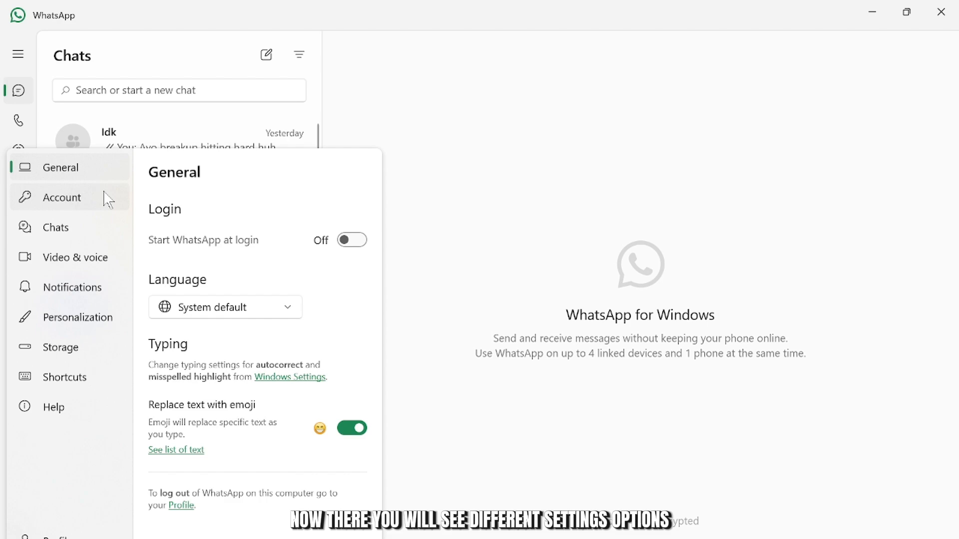
pyautogui.moveTo(212, 427)
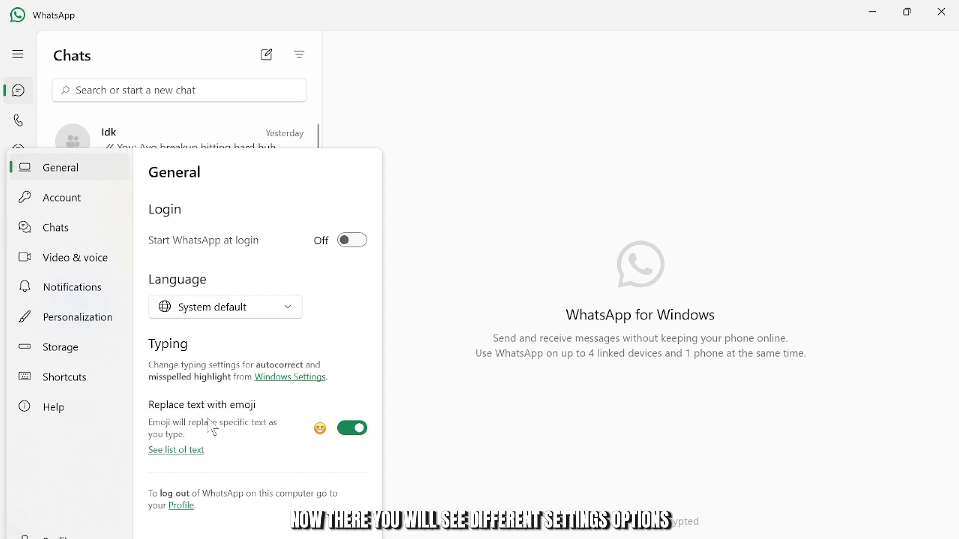
pyautogui.moveTo(121, 208)
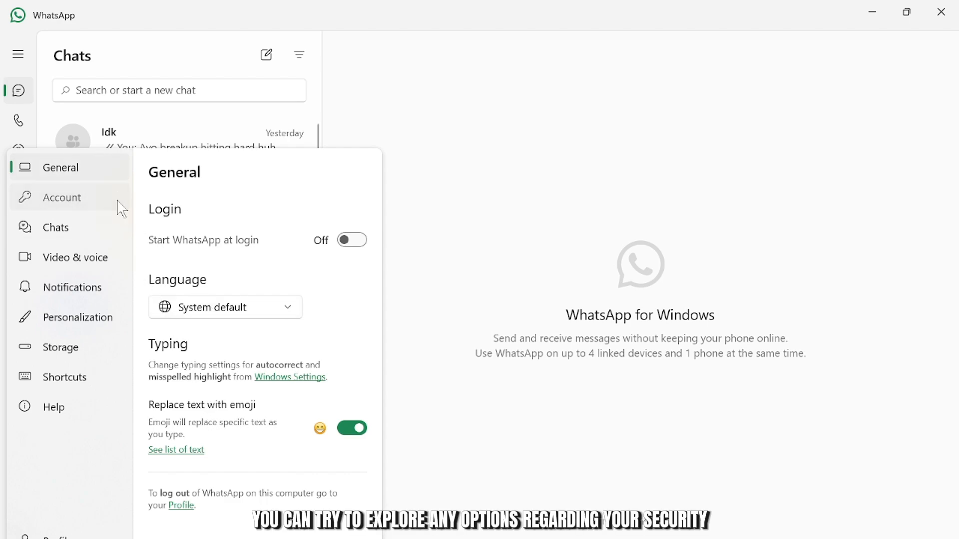
# Step: Review Account settings down through Privacy, Blocked contacts and the Security section
pyautogui.click(61, 197)
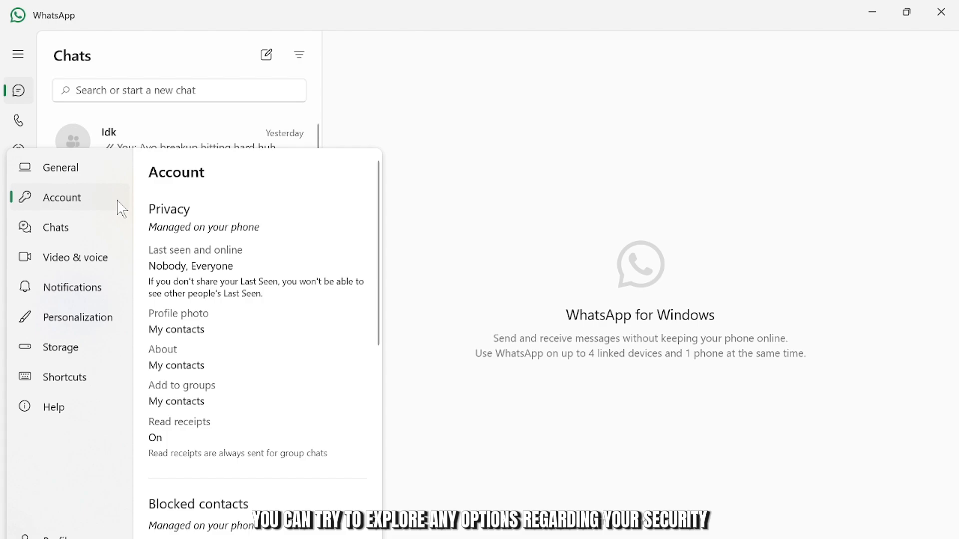
pyautogui.moveTo(156, 227)
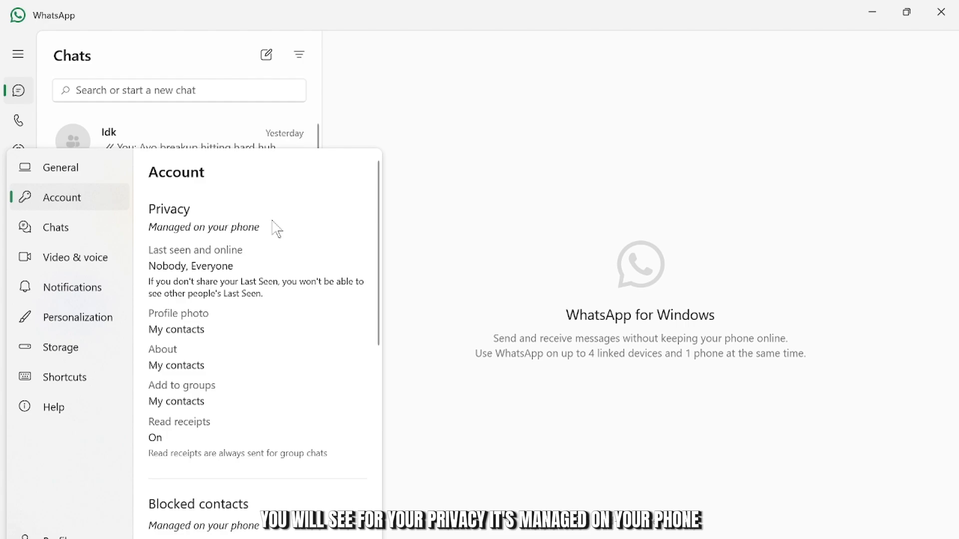
pyautogui.scroll(-3)
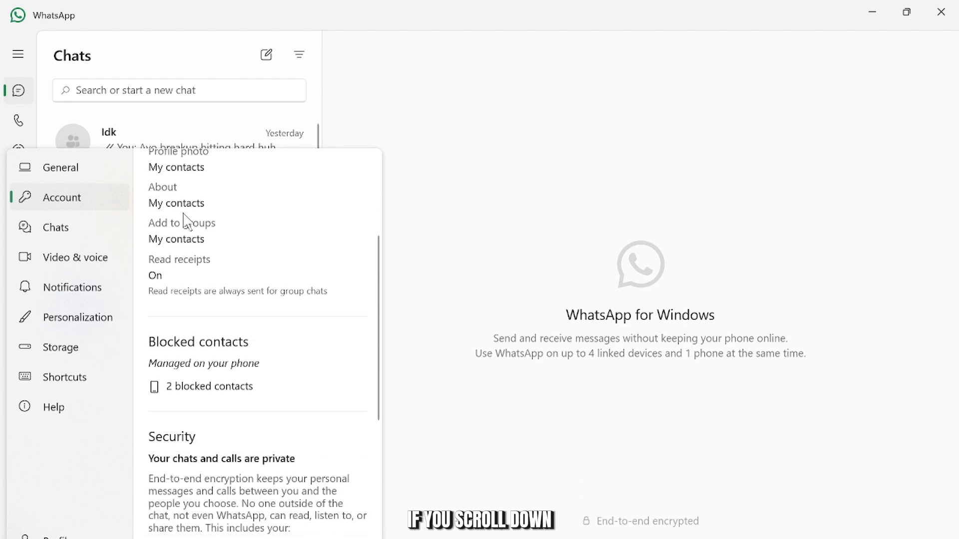
pyautogui.scroll(-3)
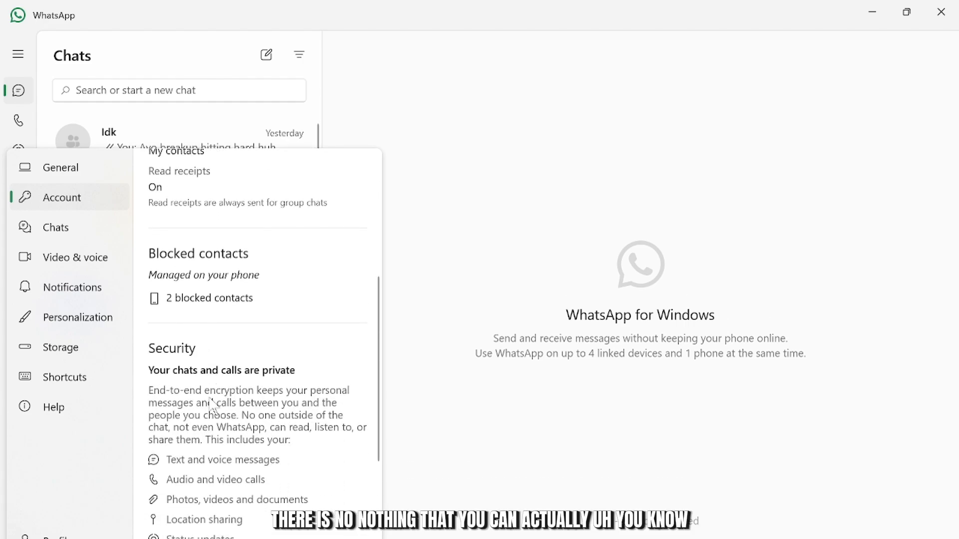
pyautogui.scroll(-3)
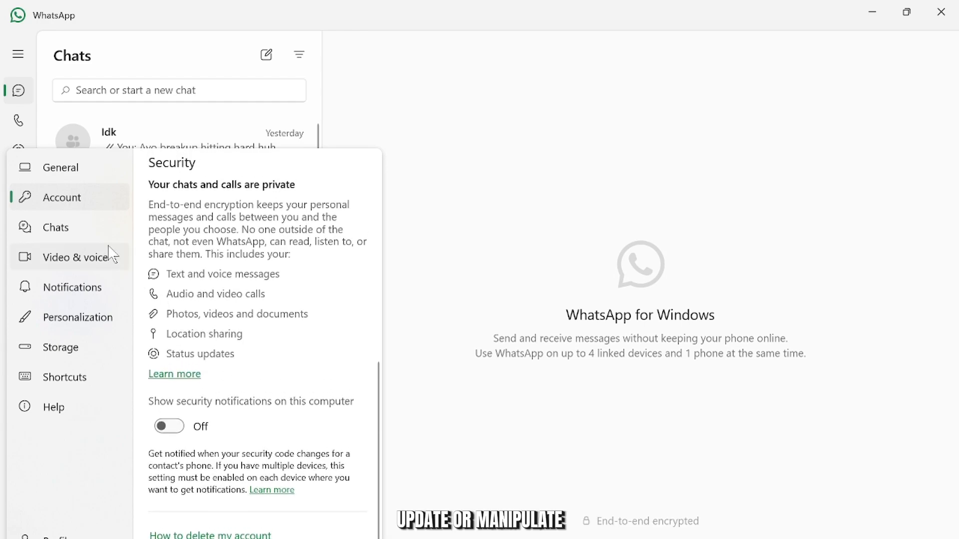
# Step: Visit the Chats, Video & voice and Notifications settings pages in turn
pyautogui.click(55, 227)
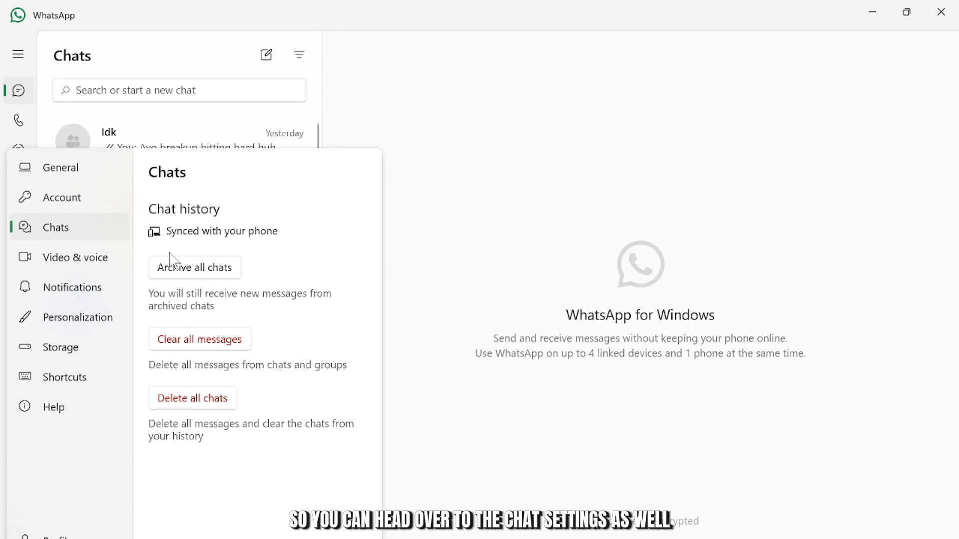
pyautogui.moveTo(104, 282)
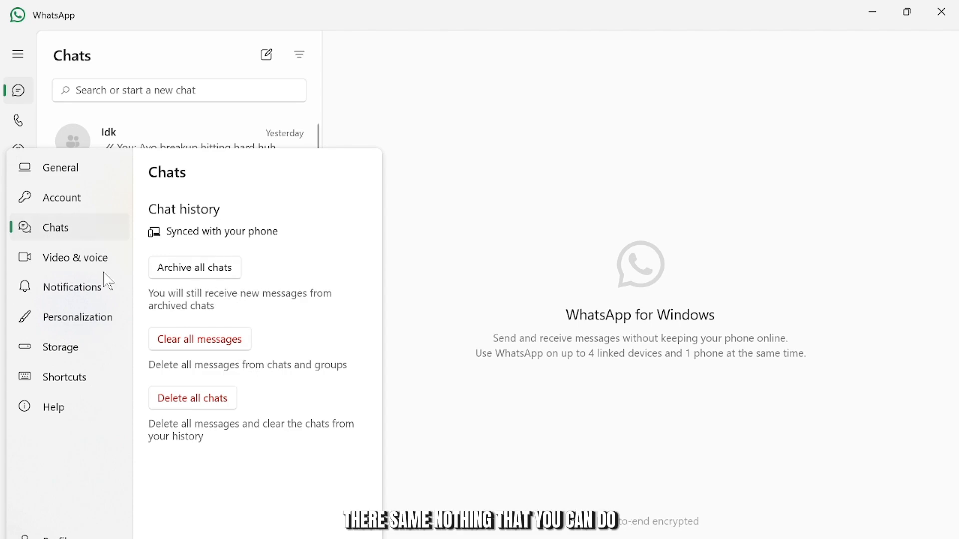
pyautogui.click(76, 256)
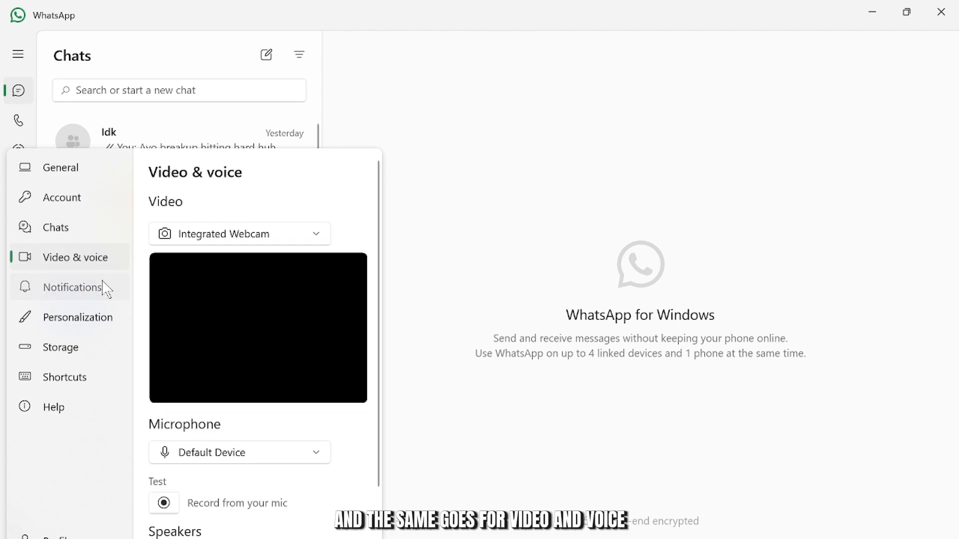
pyautogui.click(72, 288)
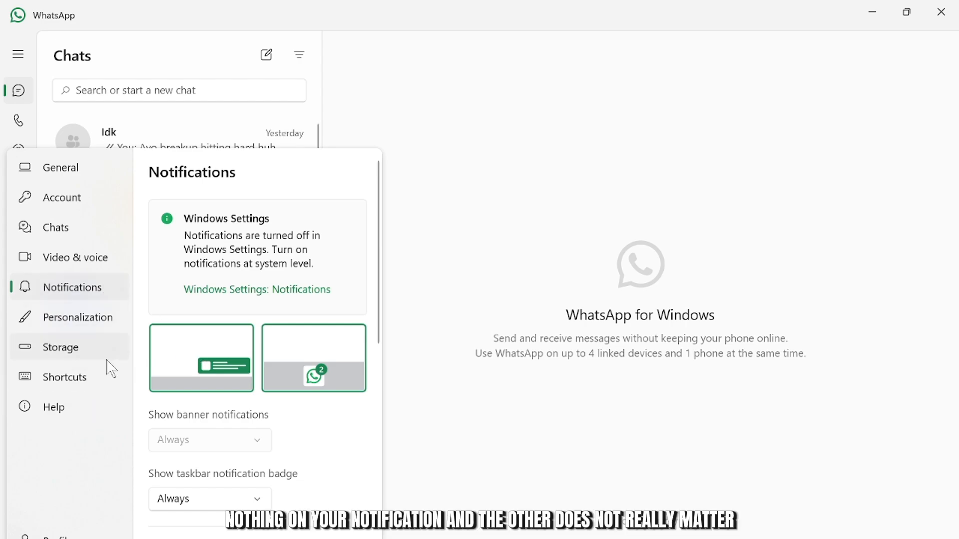
pyautogui.moveTo(273, 202)
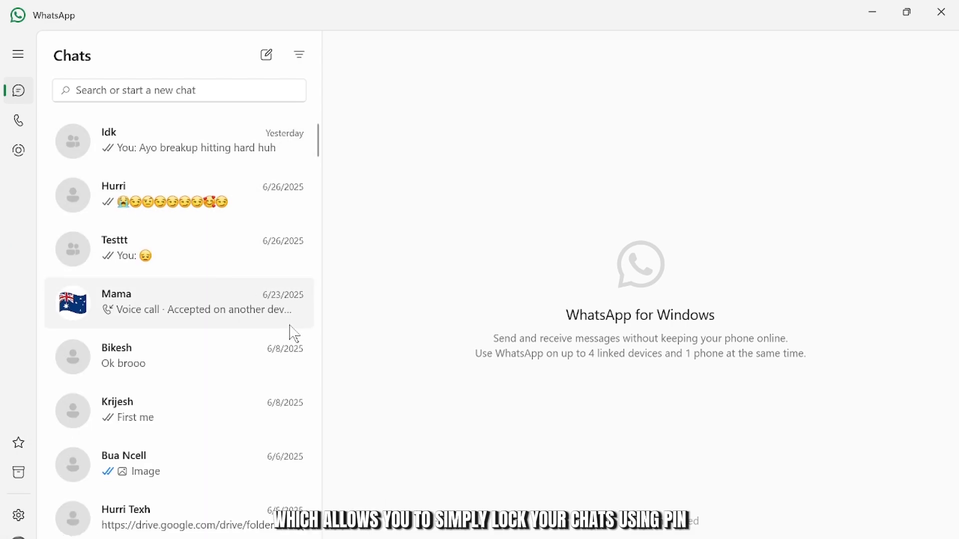
pyautogui.moveTo(300, 305)
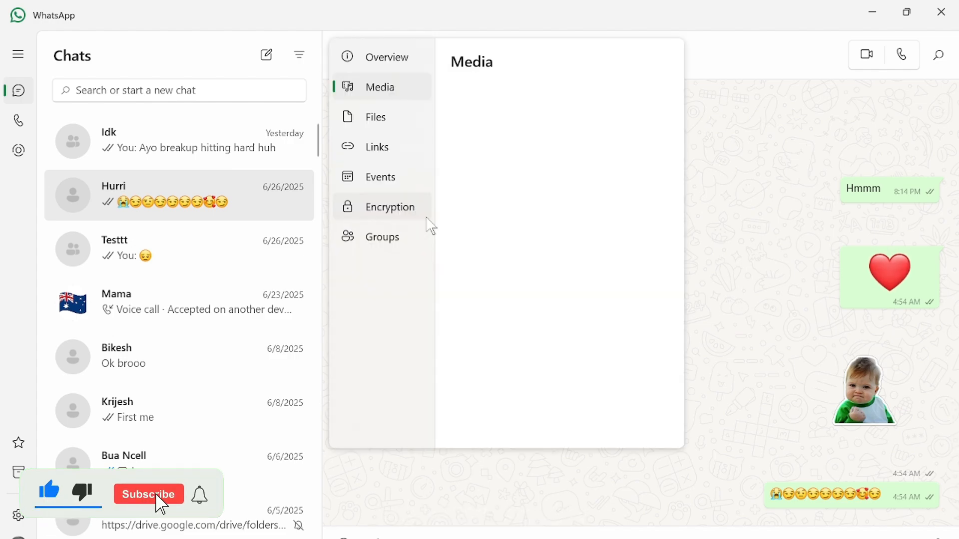
# Step: Browse Hurri's contact info sections, landing on Events with no events to display
pyautogui.click(148, 495)
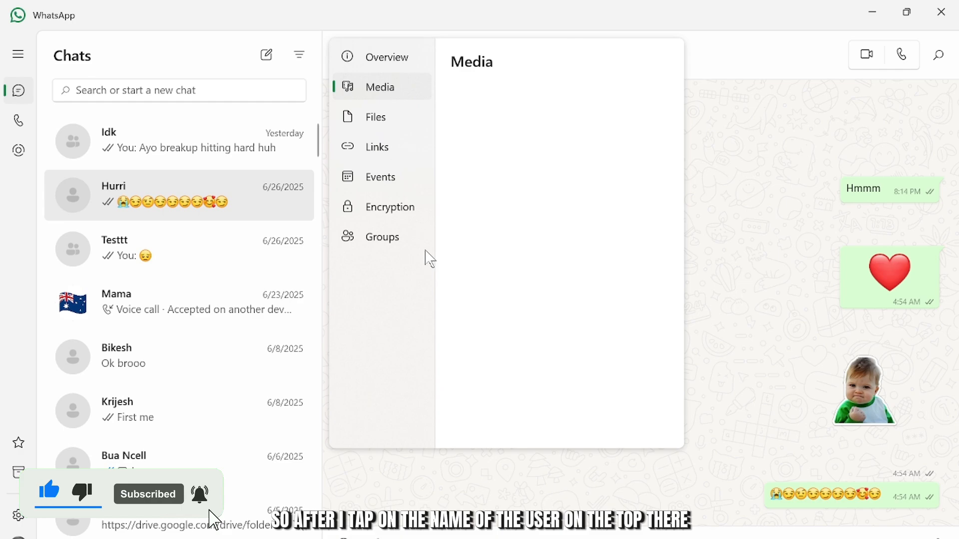
pyautogui.click(380, 176)
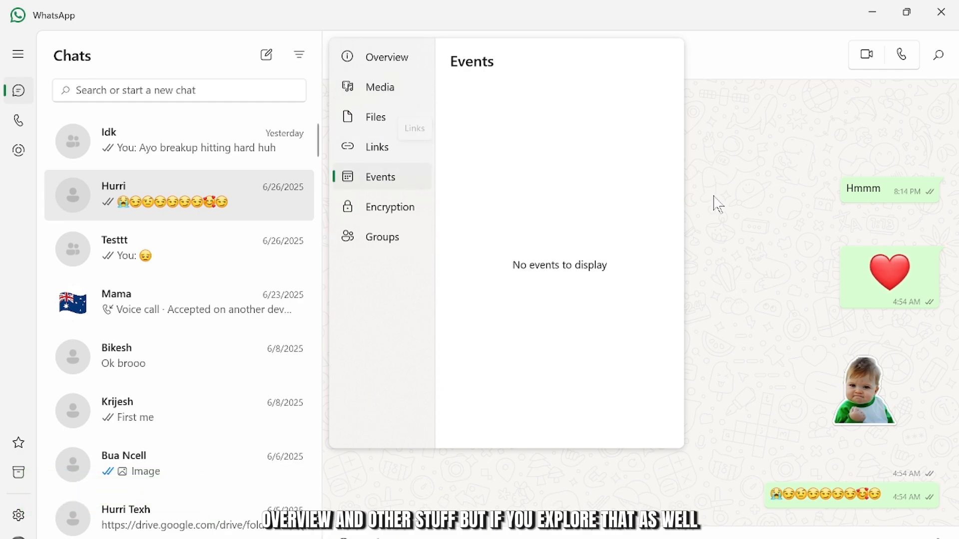
pyautogui.moveTo(813, 282)
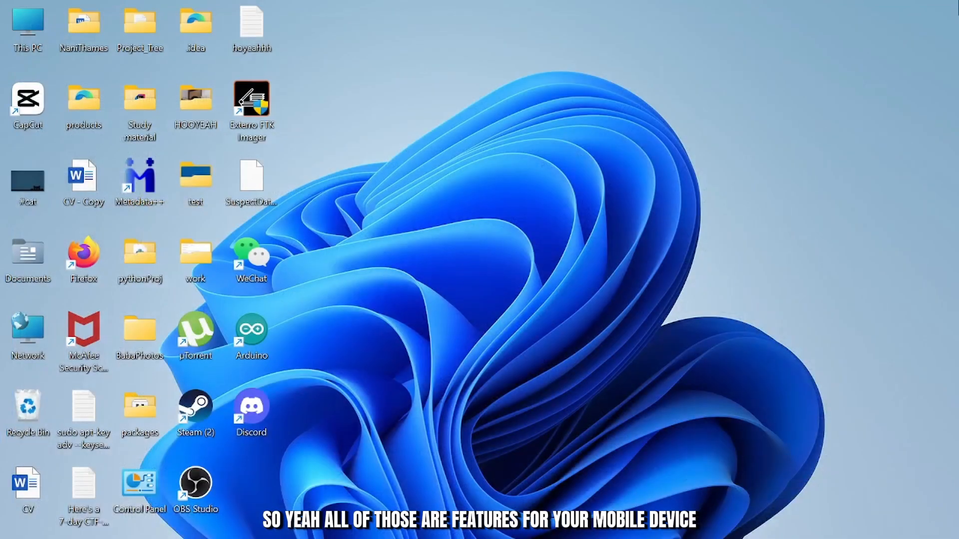
pyautogui.moveTo(796, 204)
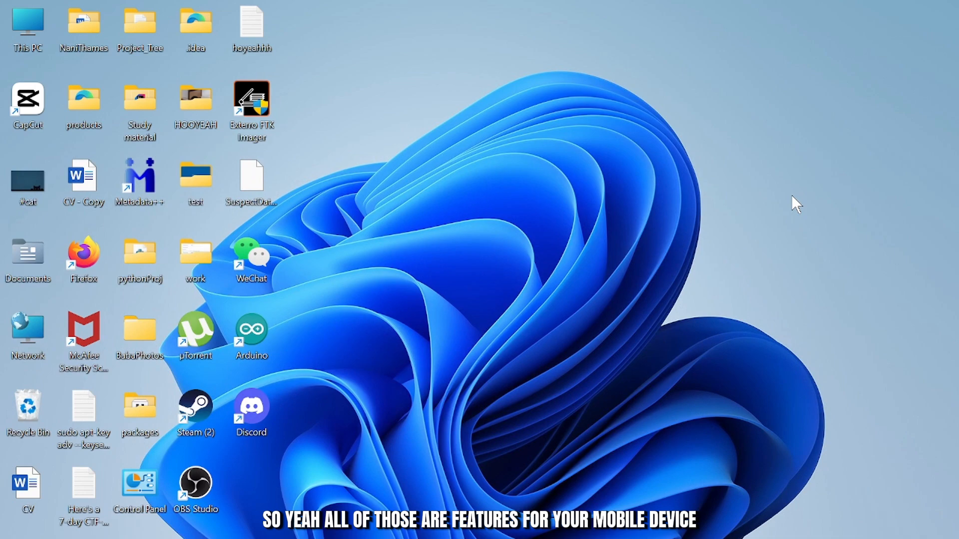